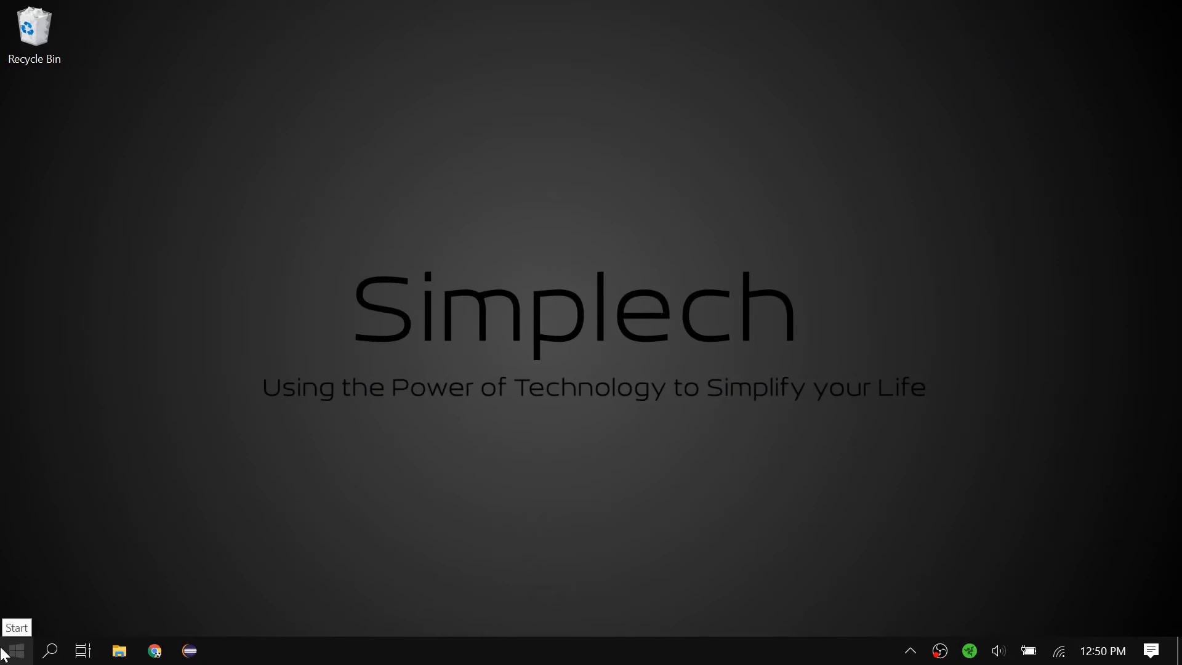
Step: Launch Task Manager from Start and maximize its window to show running processes
{"action": "left_click", "coordinate": [14, 650]}
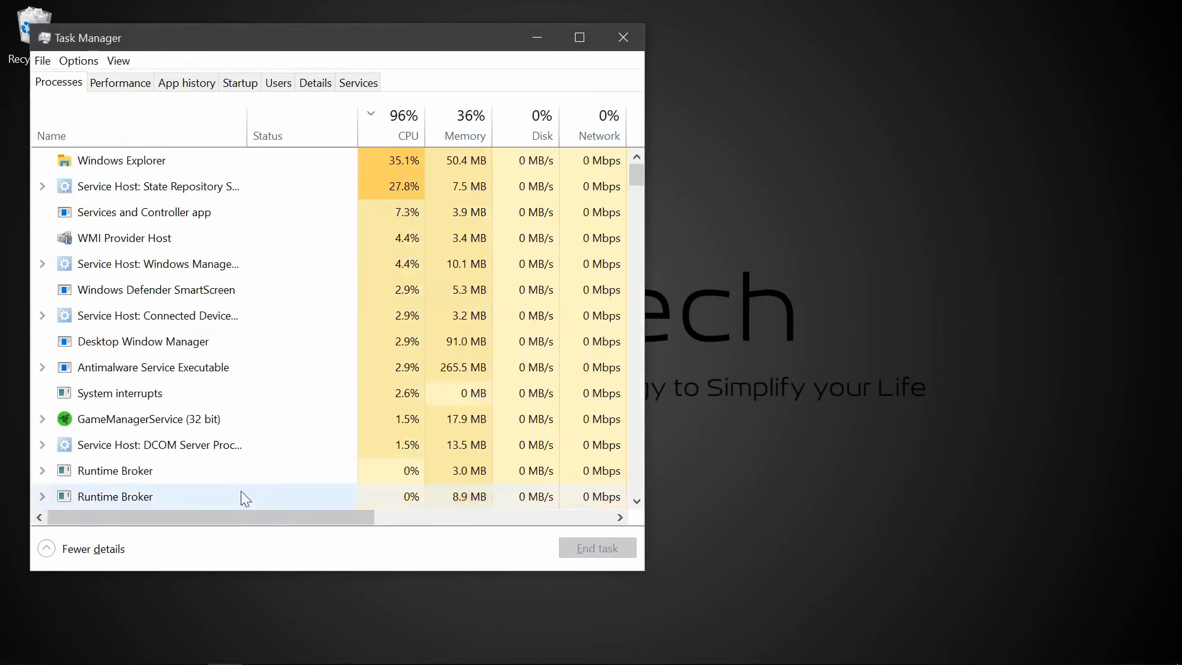
{"action": "left_click", "coordinate": [579, 37]}
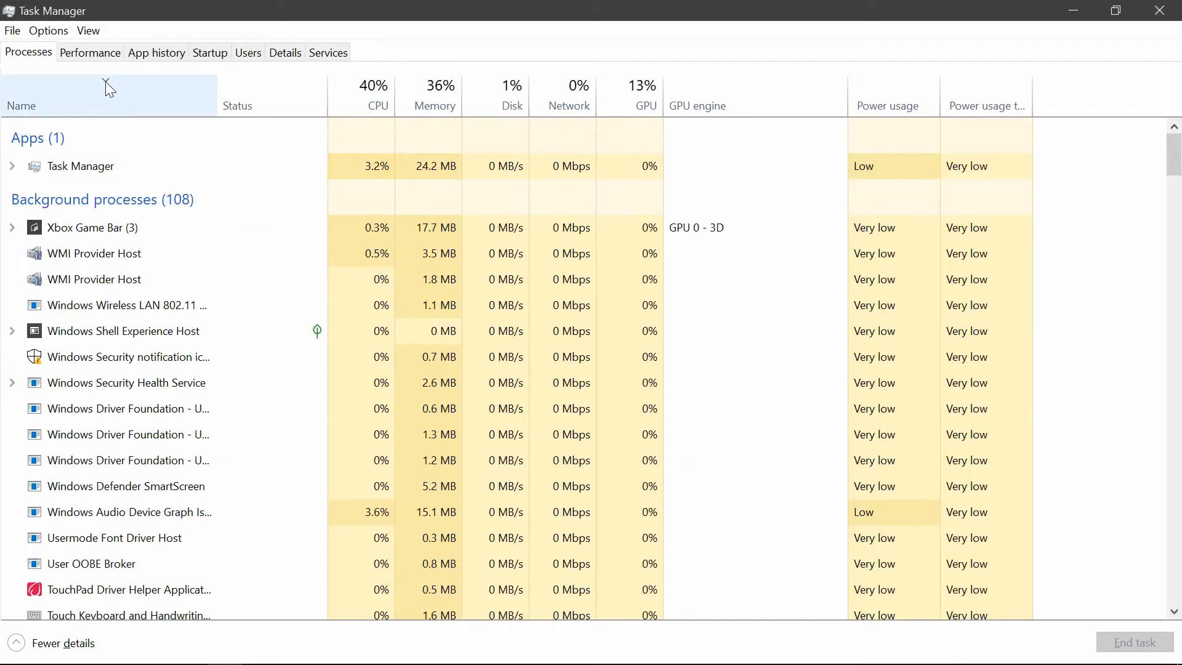
Step: Sort the Processes list by name and scroll down to the Razer services
{"action": "left_click", "coordinate": [21, 106]}
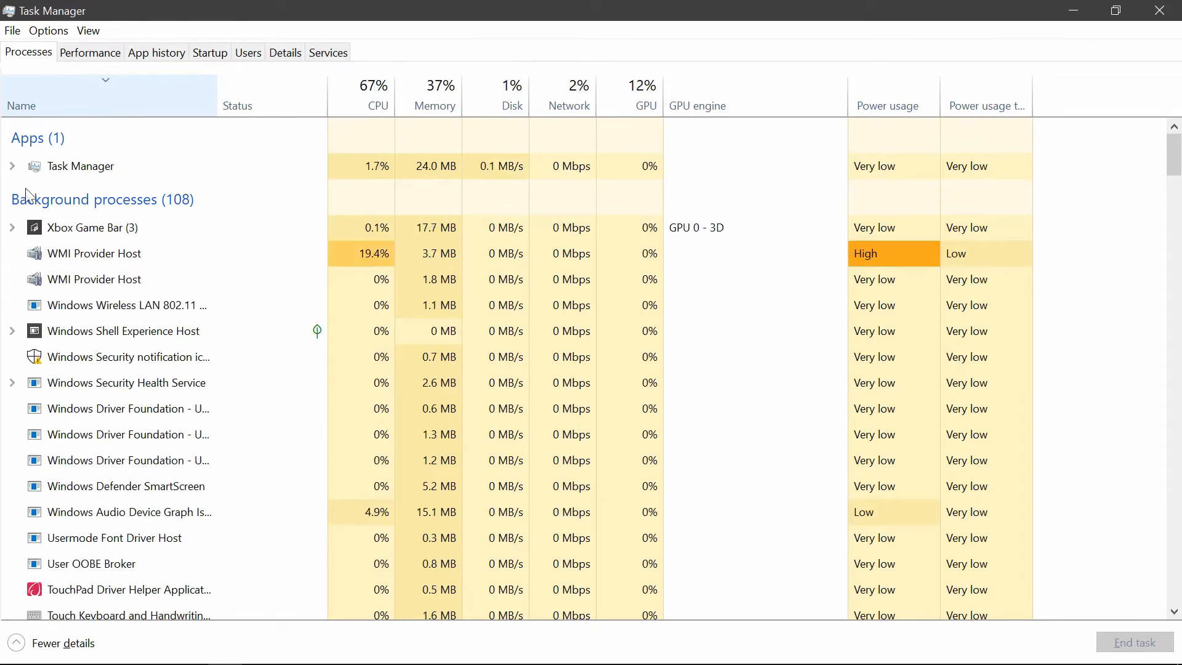
{"action": "left_click", "coordinate": [126, 305]}
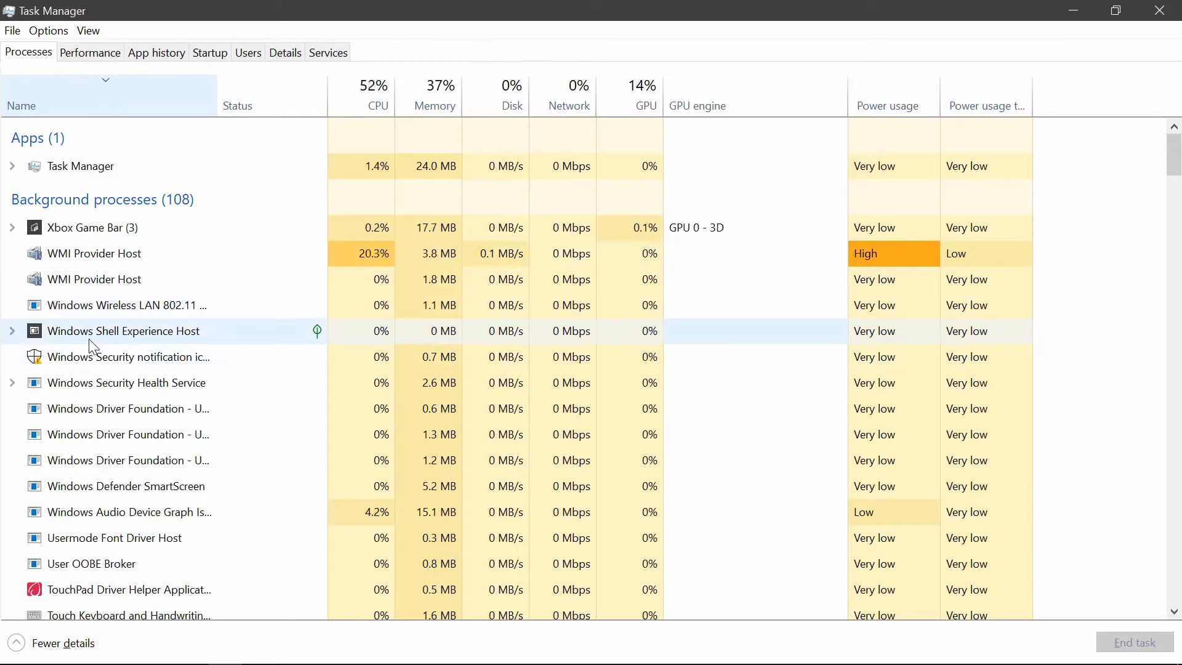
{"action": "scroll", "scroll_direction": "down", "scroll_amount": 3}
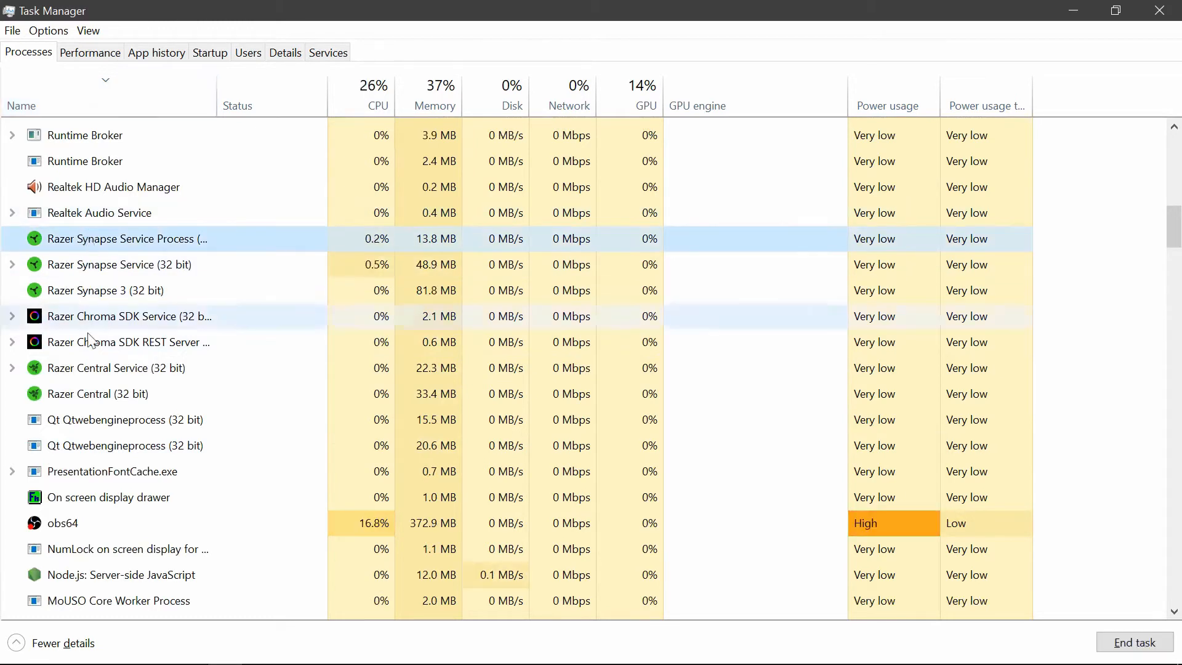
Step: End the Razer Synapse background process, triggering the Synapse problem message
{"action": "left_click", "coordinate": [97, 394]}
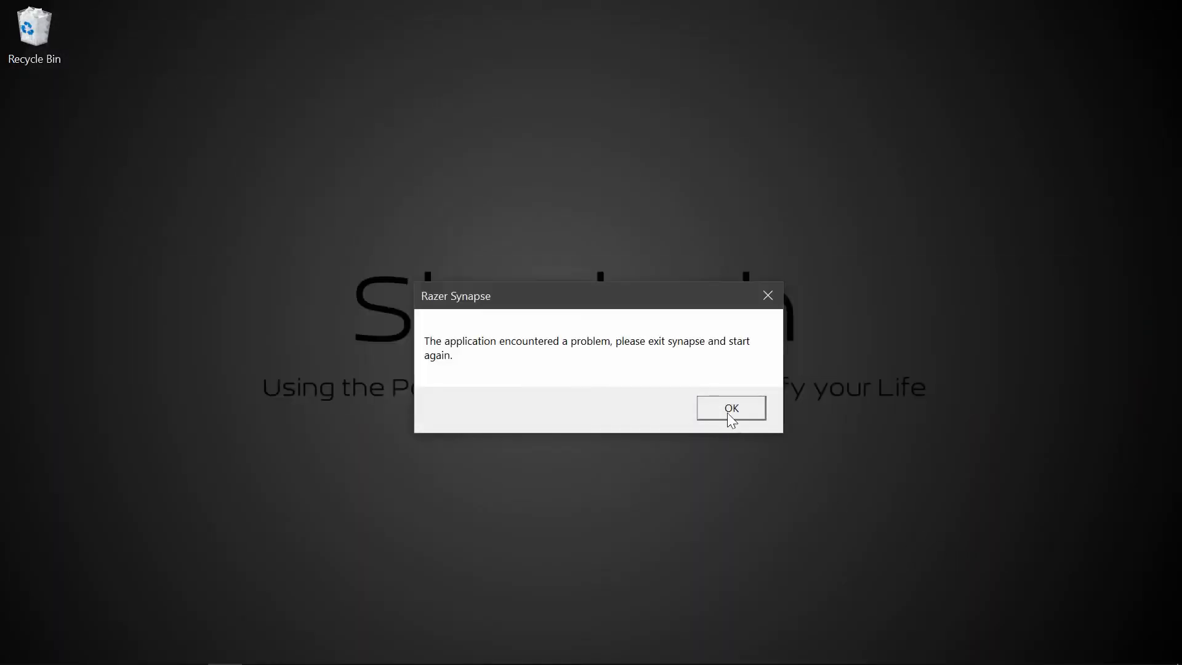
Step: Dismiss the Razer Synapse problem message with OK
{"action": "left_click", "coordinate": [729, 407]}
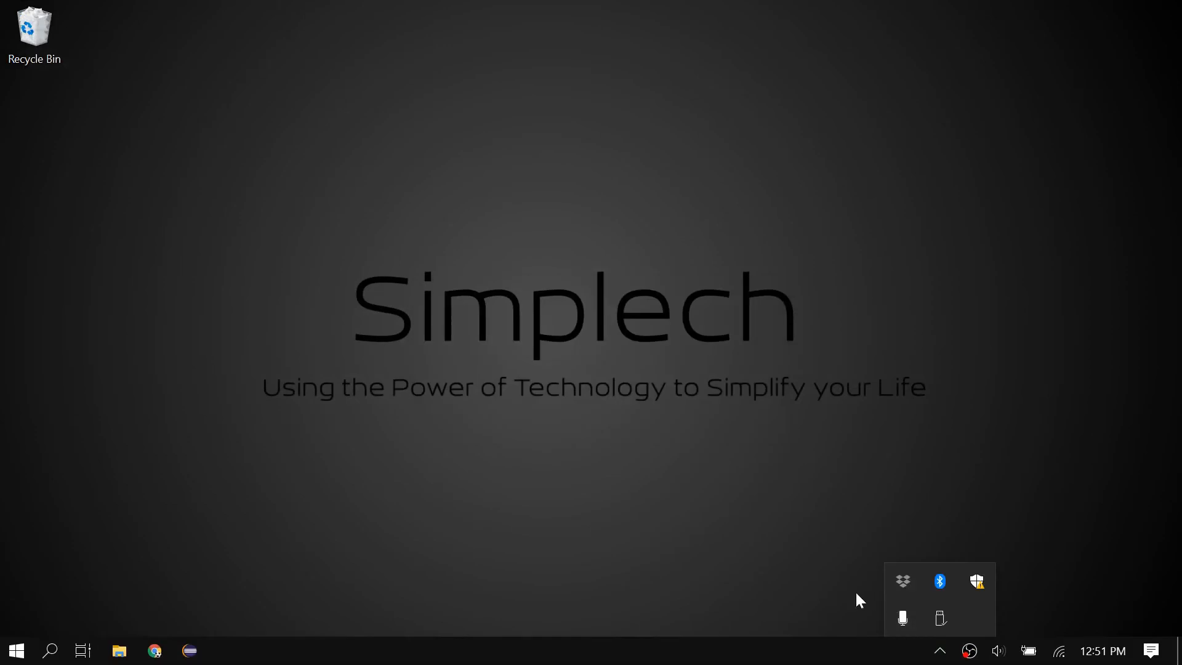
{"action": "mouse_move", "coordinate": [462, 527]}
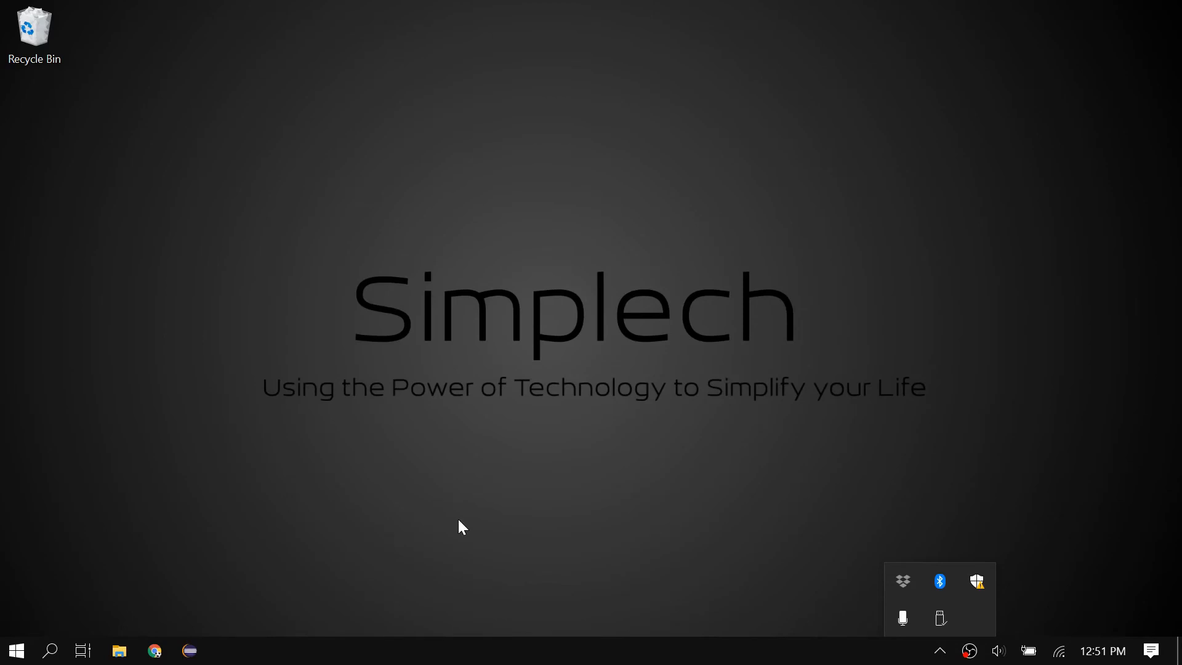
Step: Relaunch Razer Synapse so its dashboard lists the Razer Lancehead
{"action": "left_click", "coordinate": [15, 650]}
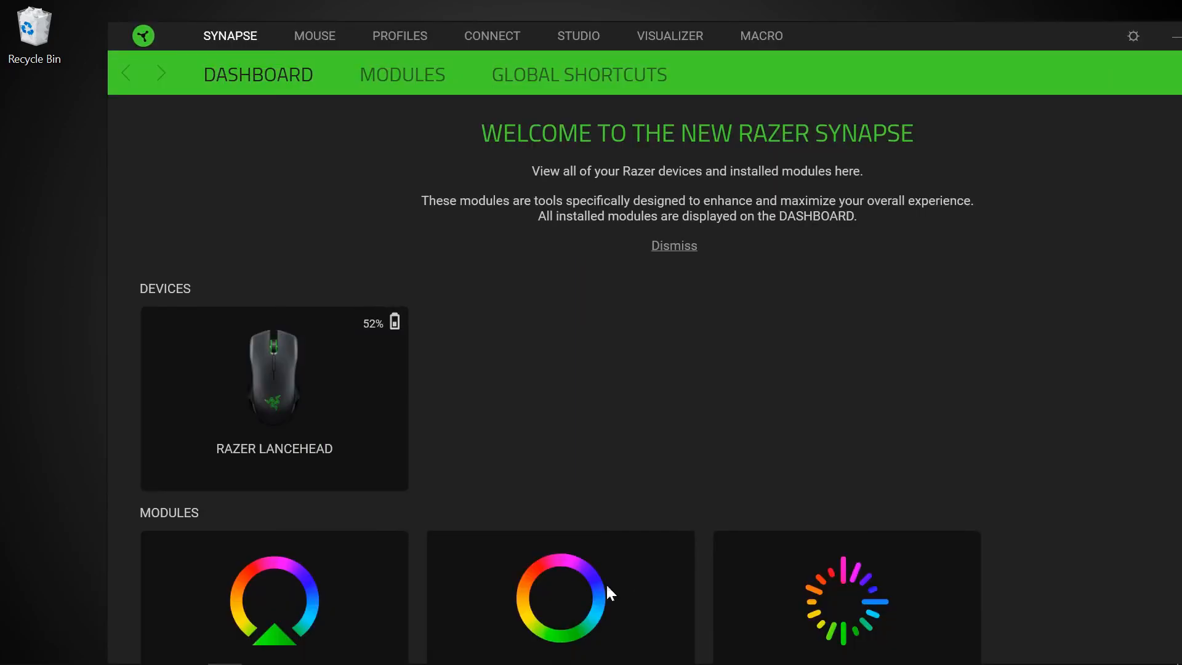
{"action": "mouse_move", "coordinate": [16, 448]}
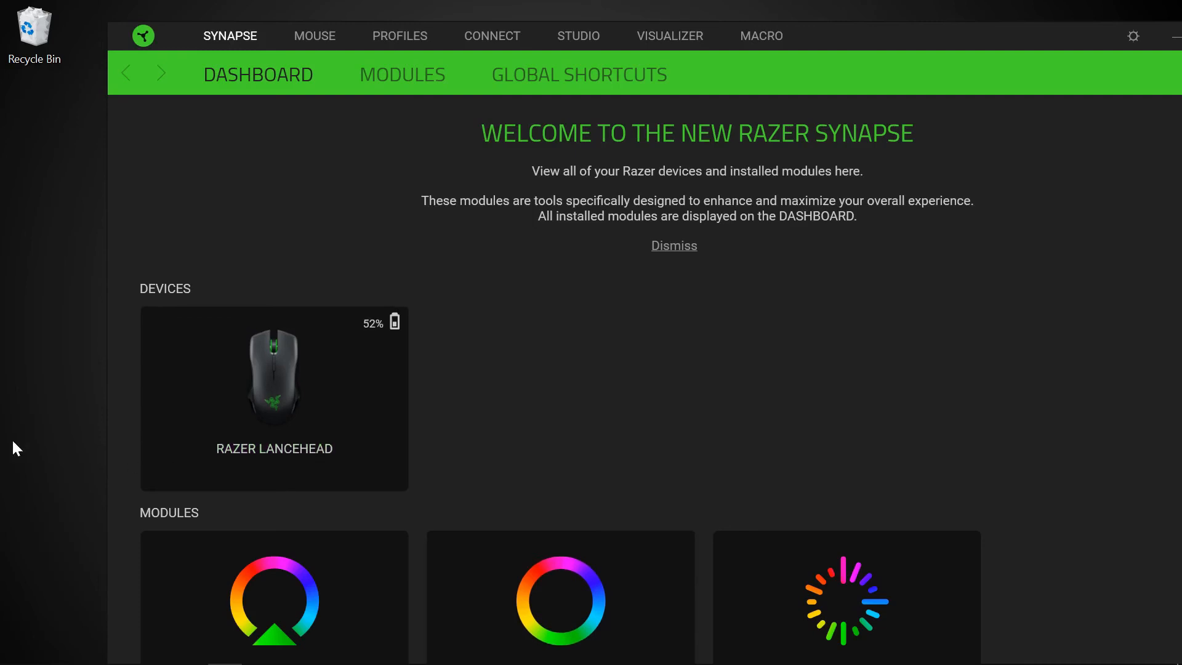